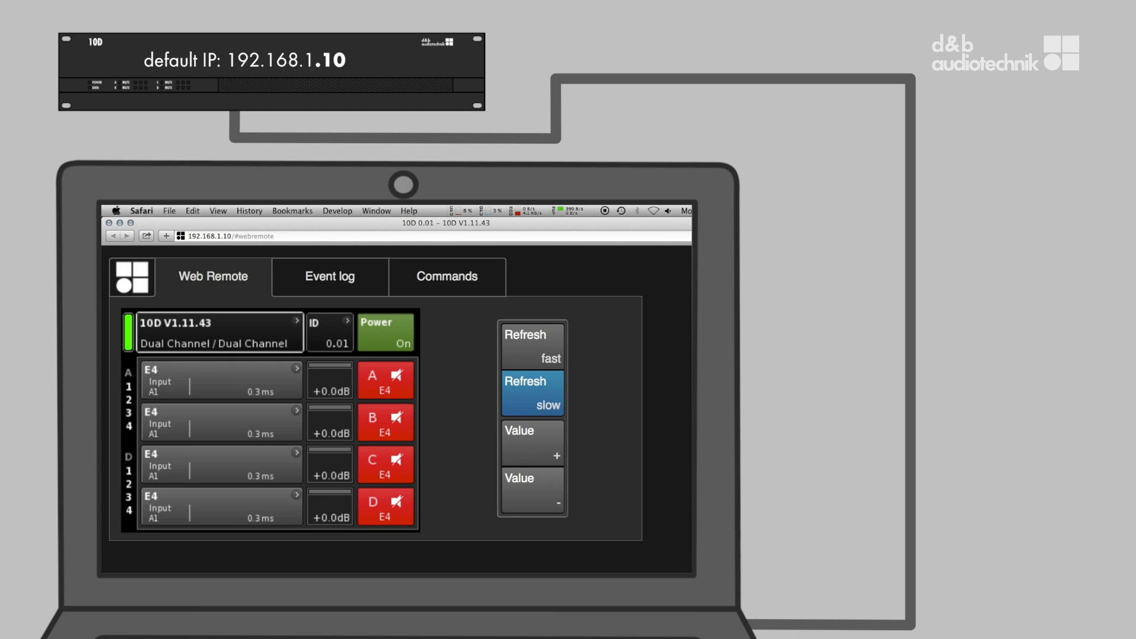
mouse_move(323, 340)
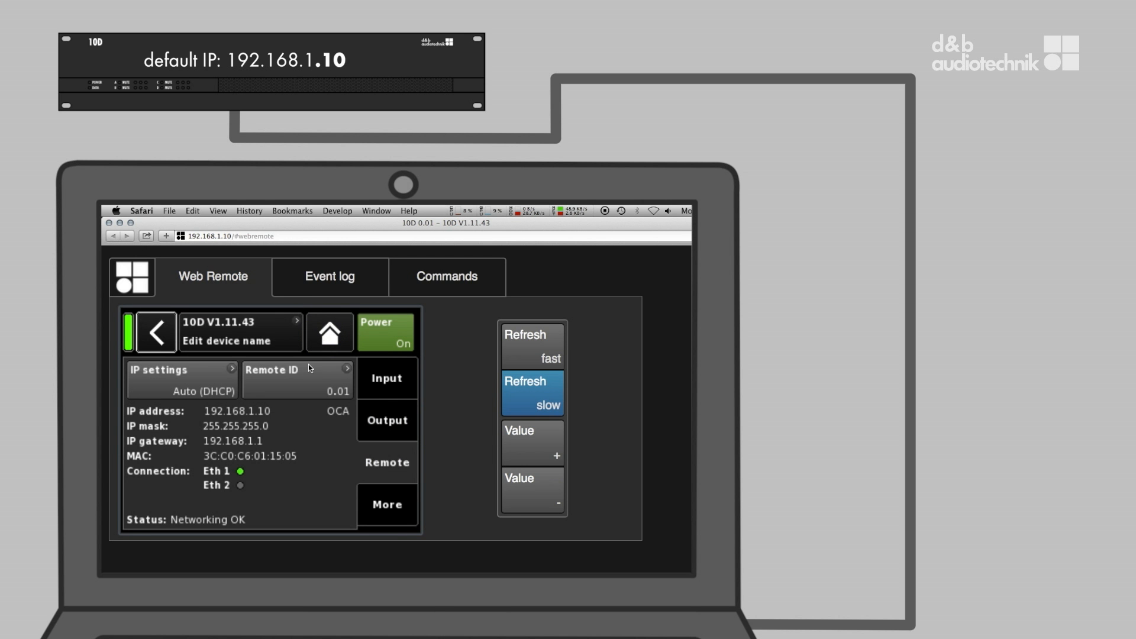
Set the 10D's Device ID to 4 (remote ID 0.04) and review IP settings at Auto (DHCP).
click(297, 379)
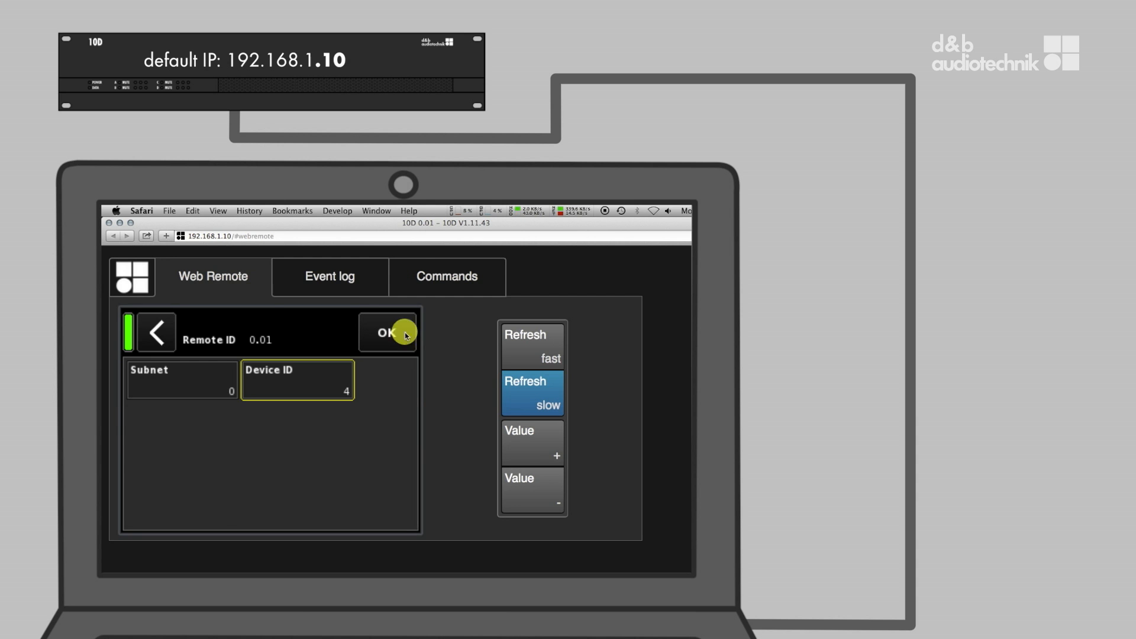
click(385, 333)
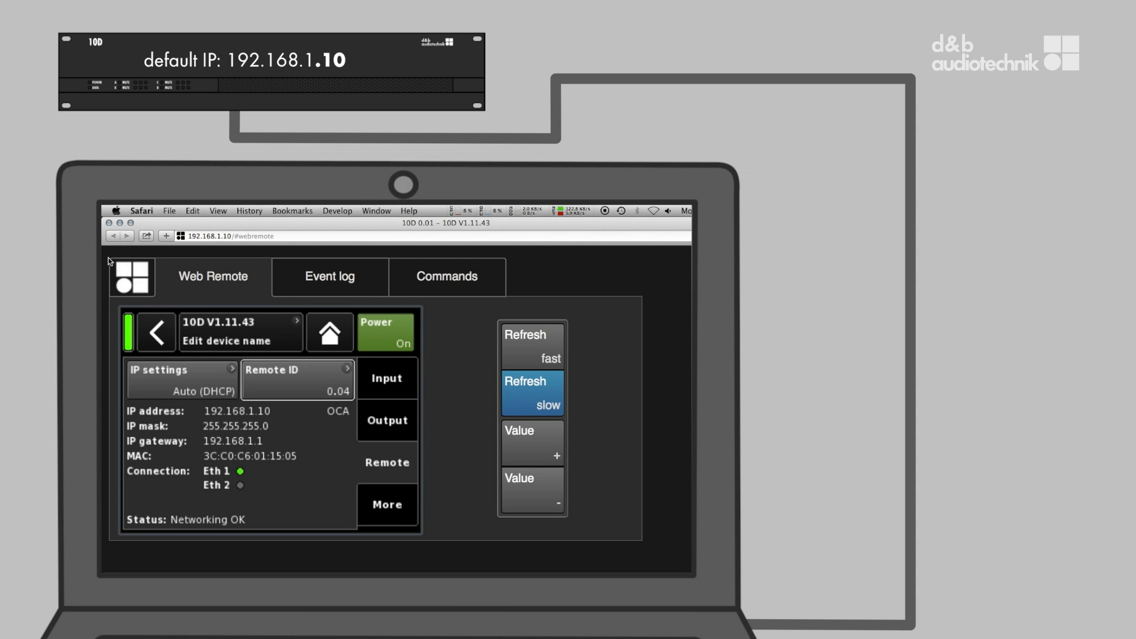
click(177, 378)
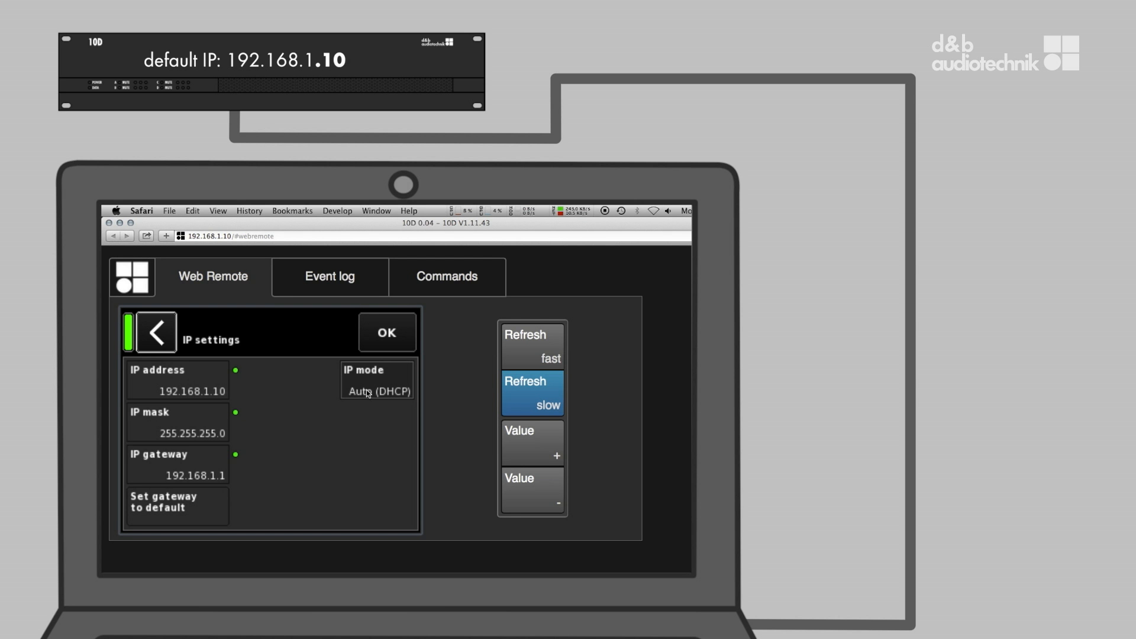
click(376, 380)
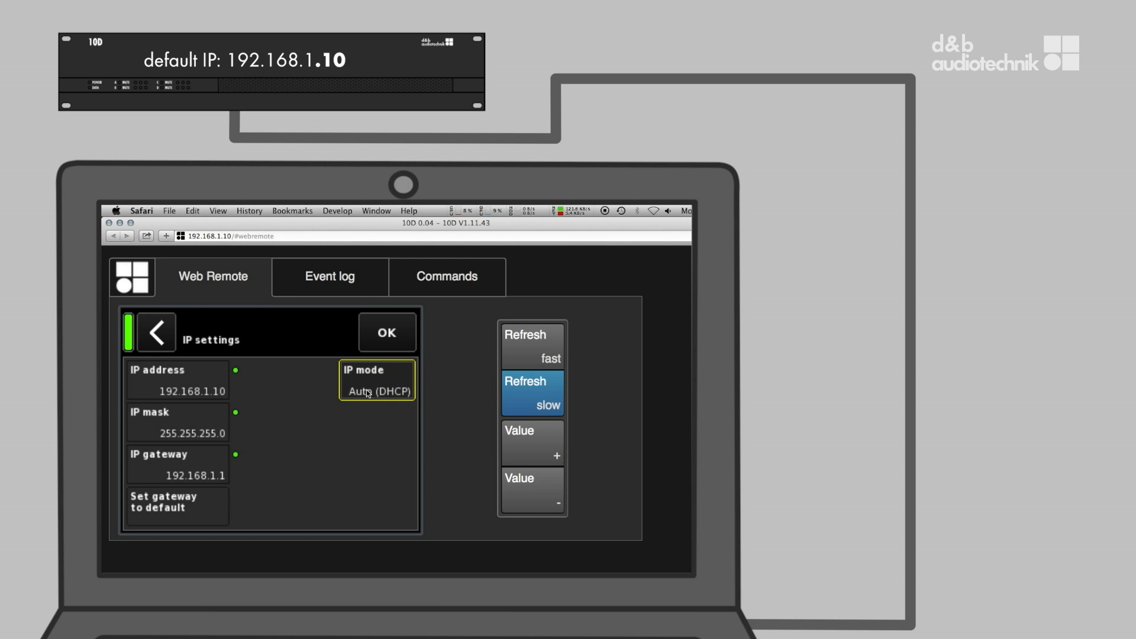
click(531, 490)
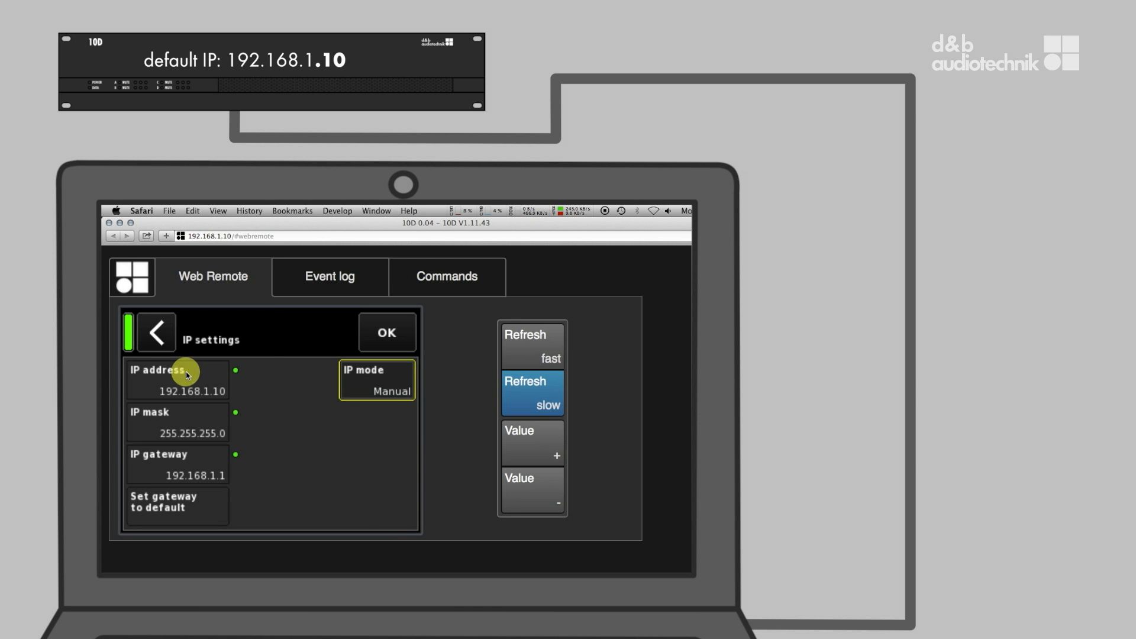
click(178, 379)
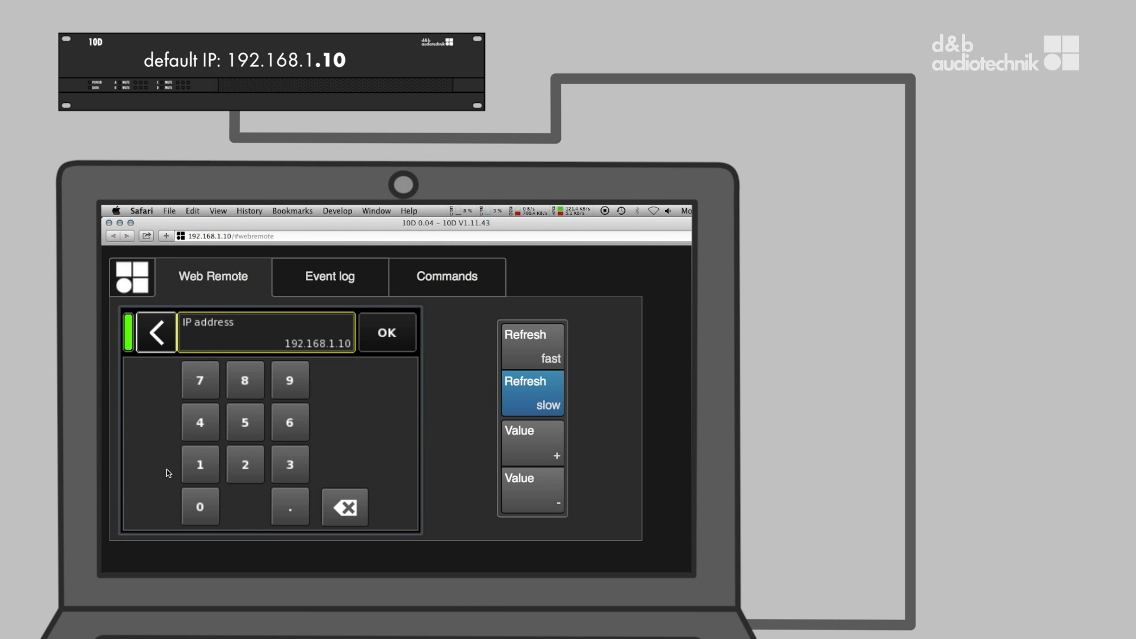
click(345, 507)
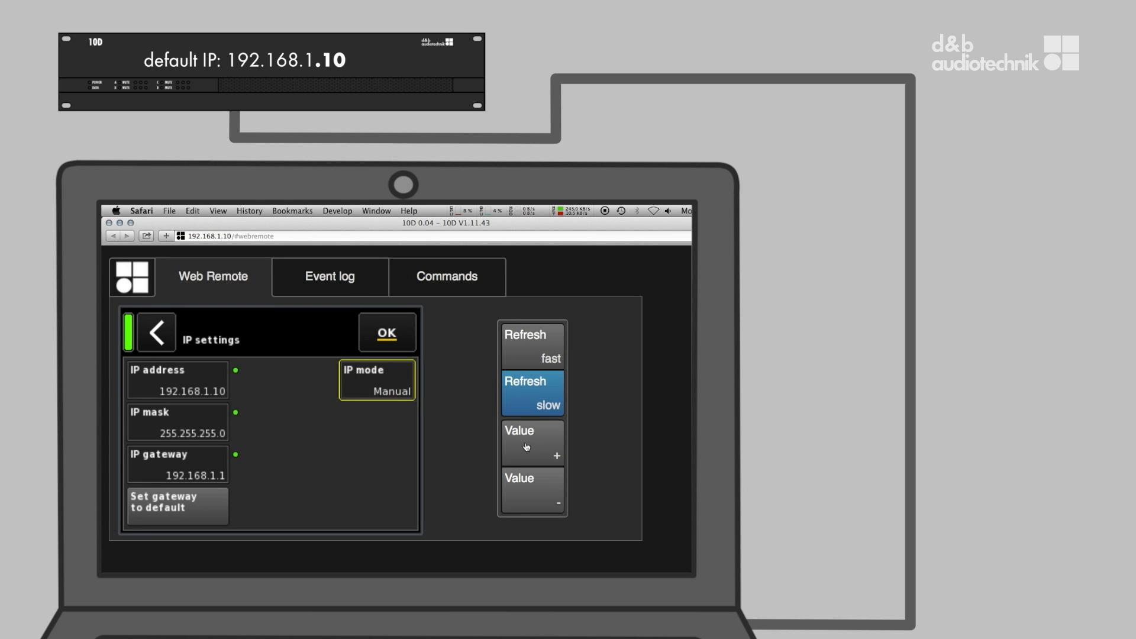
click(376, 378)
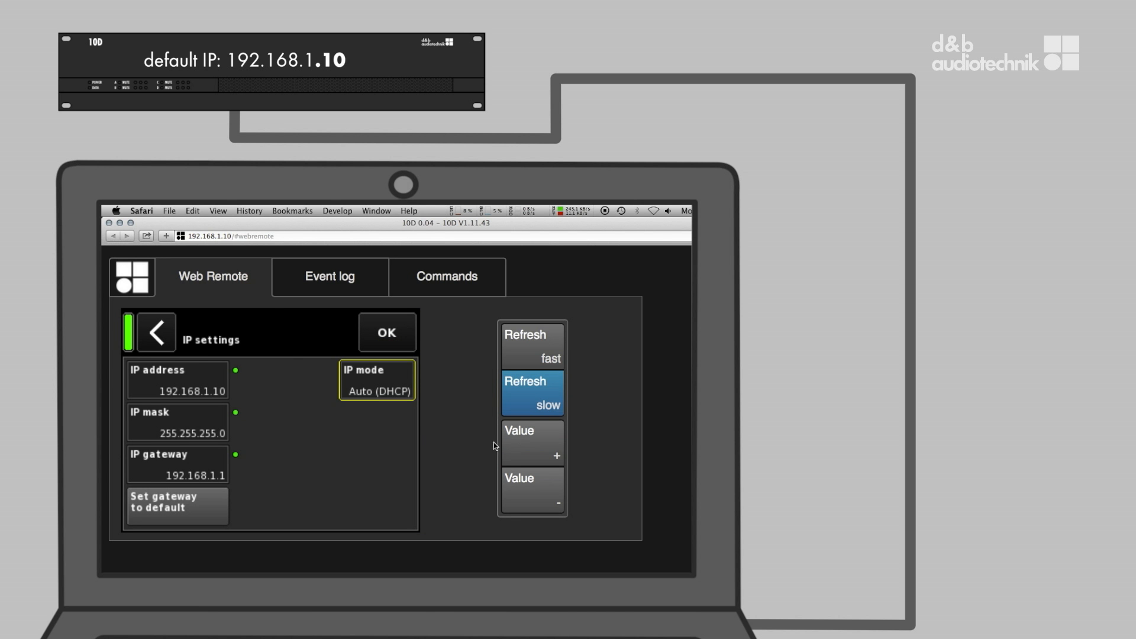
click(156, 331)
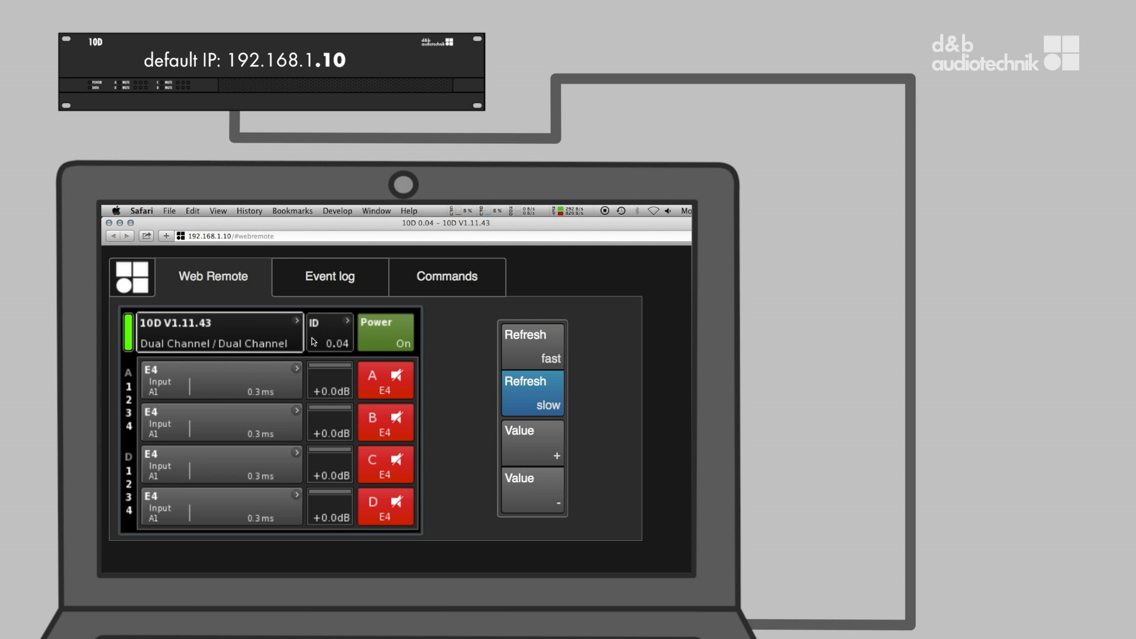
mouse_move(114, 322)
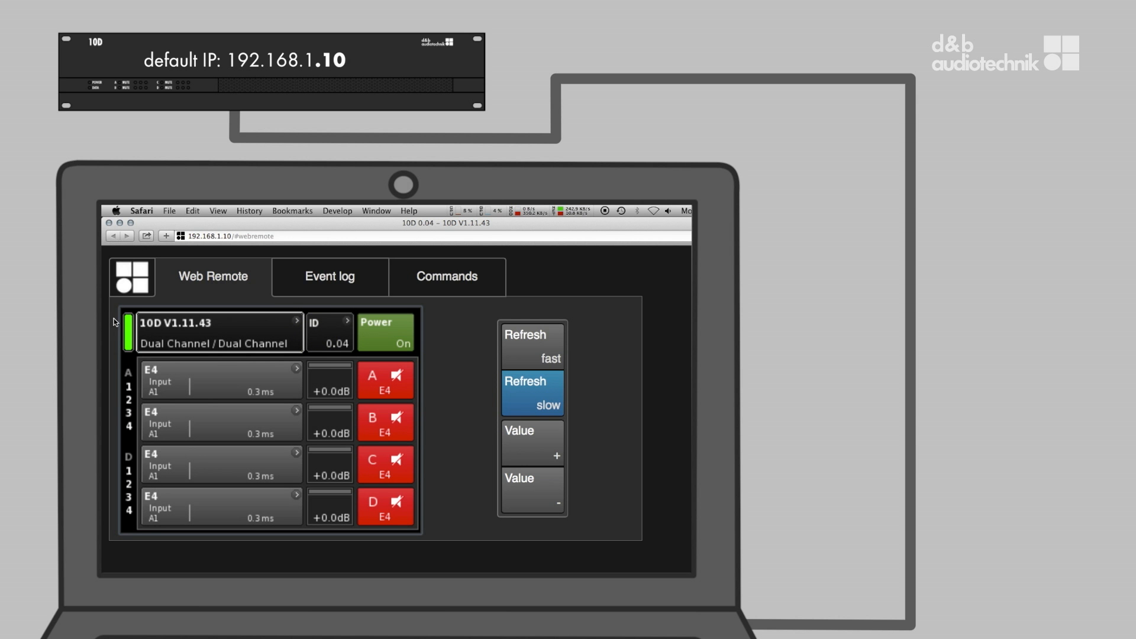